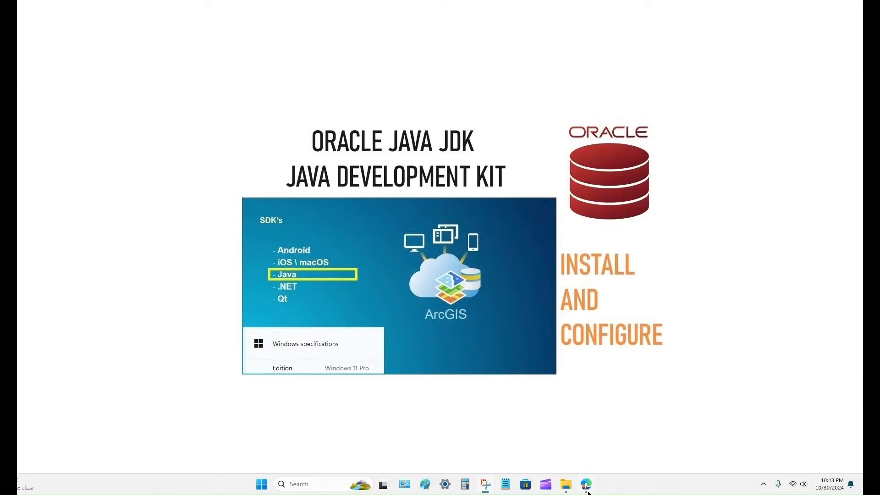
Show Google results for 'ORACLE JAVA JDK DOWNLOAD' with Oracle's Java Downloads first
{"action": "left_click", "coordinate": [586, 485]}
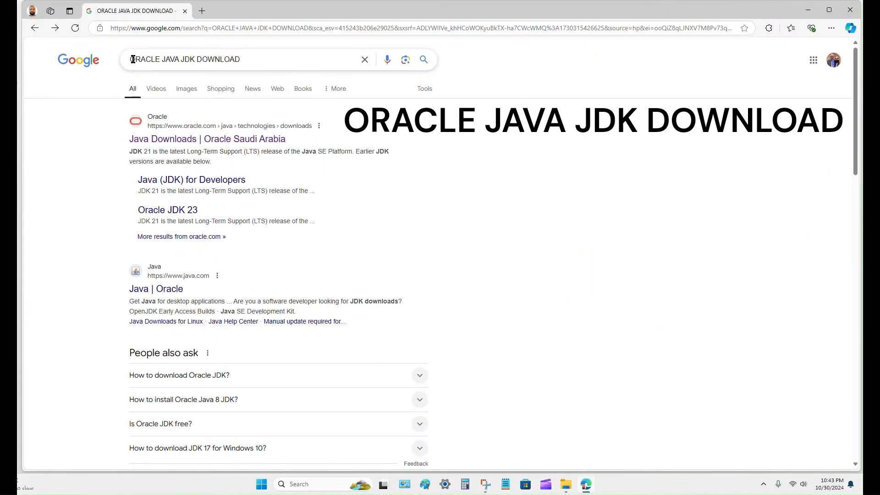
{"action": "triple_click", "coordinate": [185, 59]}
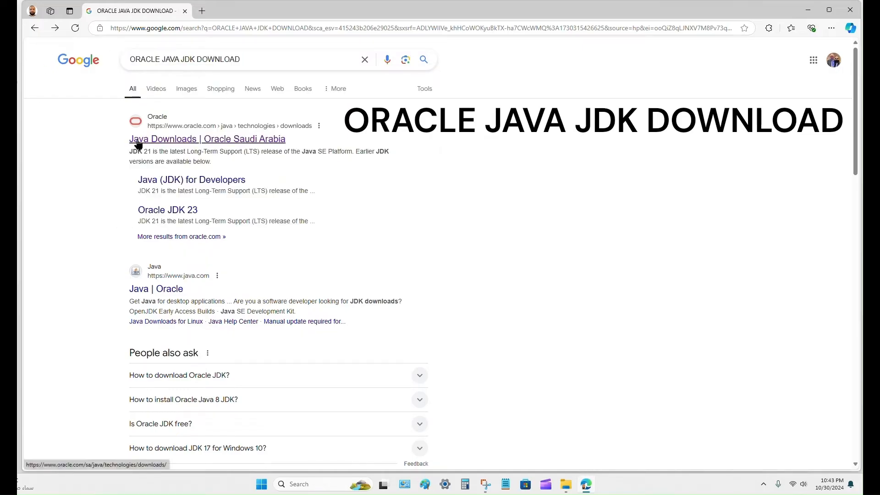
Open Oracle's Java Downloads page and show the JDK 23 Windows downloads
{"action": "left_click", "coordinate": [207, 139]}
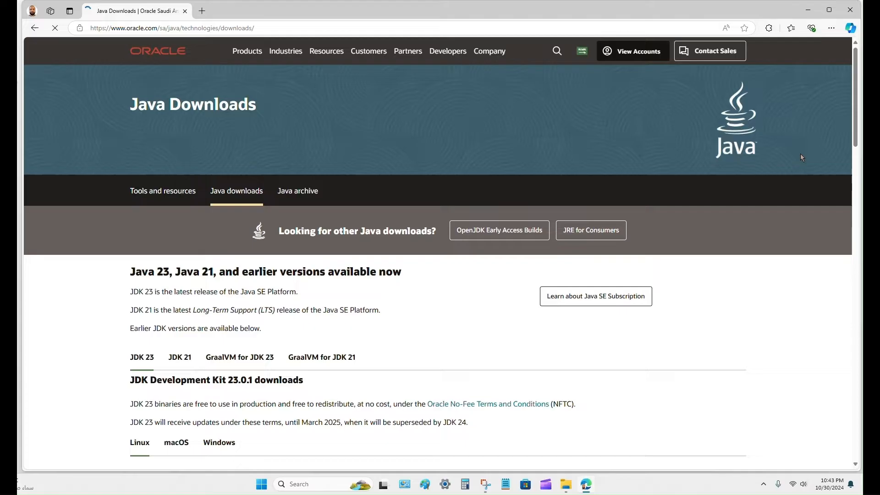
{"action": "scroll", "scroll_direction": "down", "scroll_amount": 3}
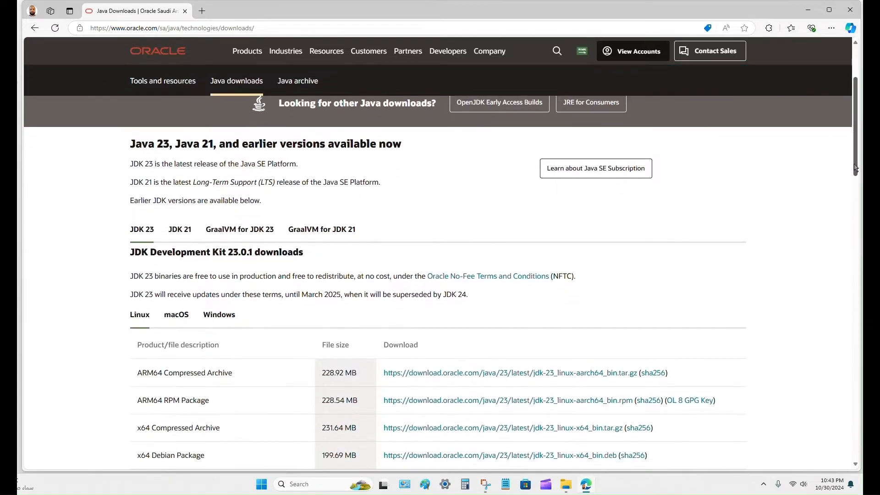
{"action": "scroll", "scroll_direction": "down", "scroll_amount": 3}
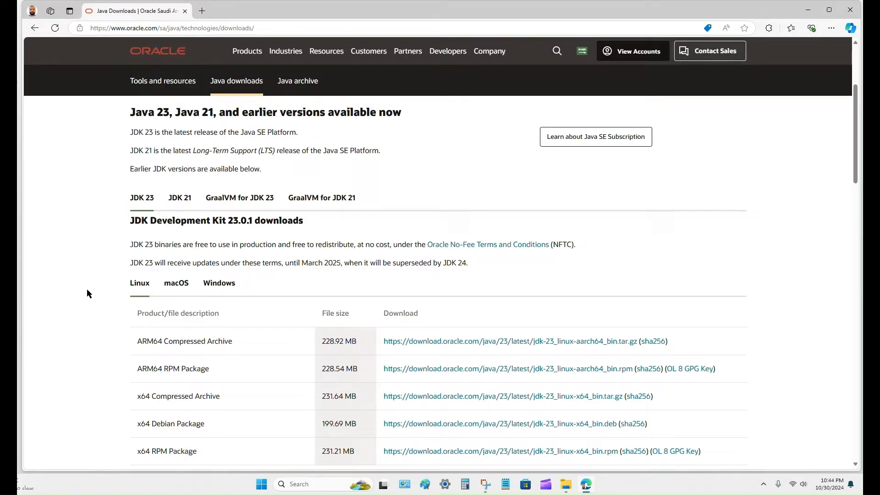
{"action": "mouse_move", "coordinate": [140, 286]}
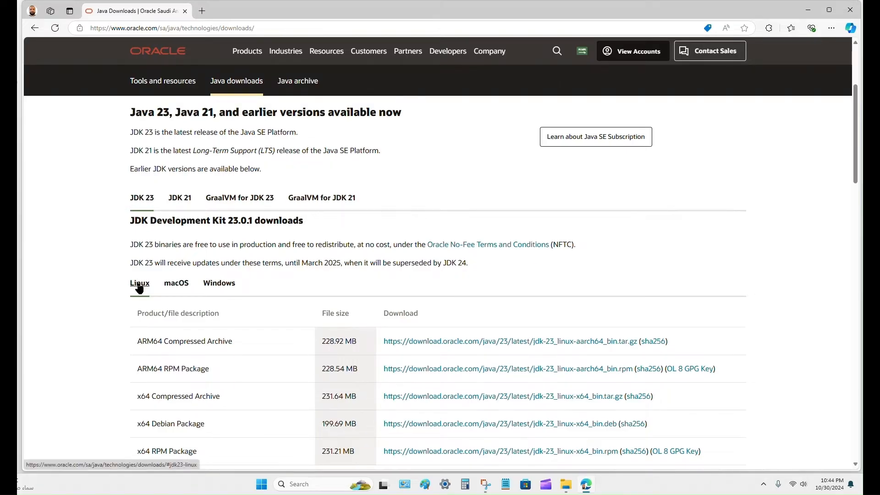
{"action": "left_click", "coordinate": [176, 283]}
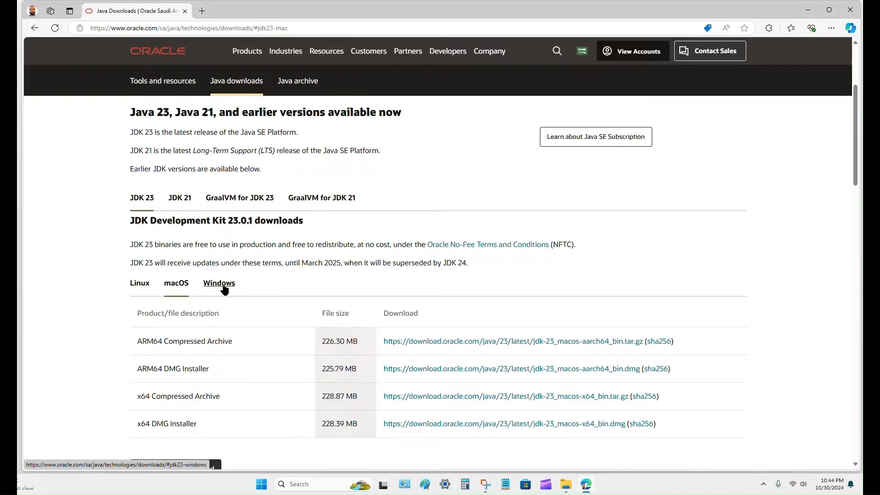
{"action": "left_click", "coordinate": [219, 283]}
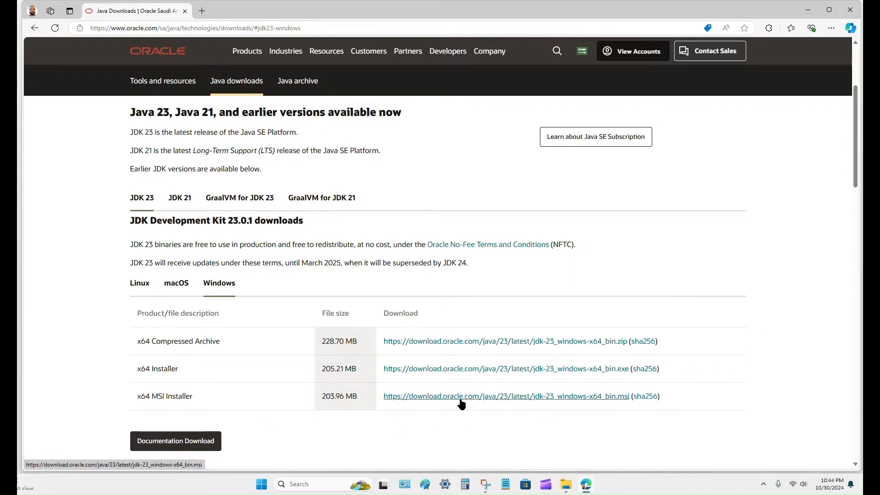
{"action": "mouse_move", "coordinate": [700, 400]}
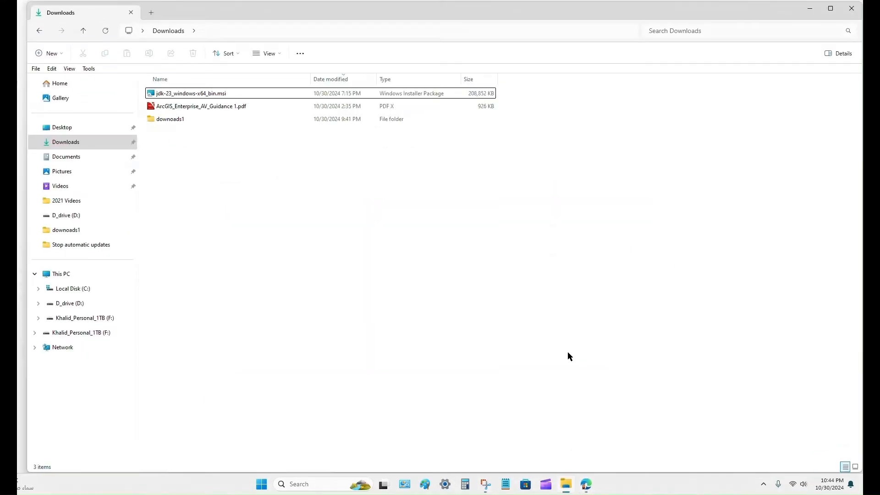
{"action": "left_click", "coordinate": [190, 93]}
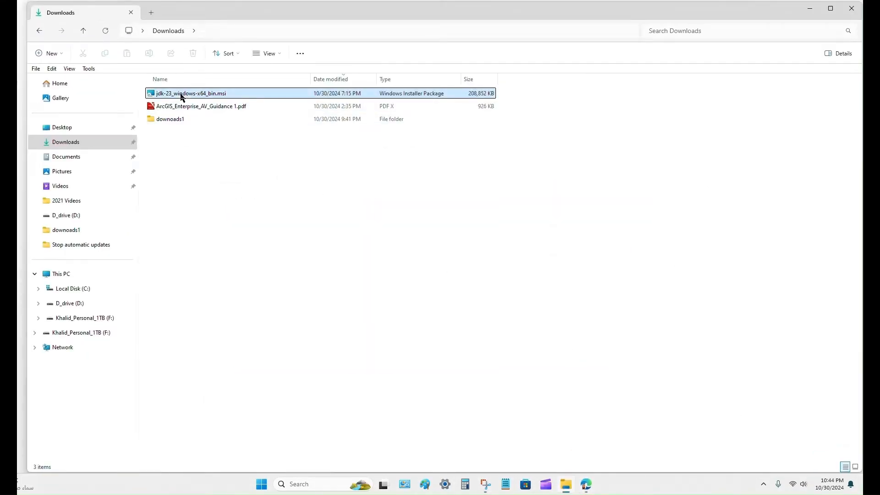
{"action": "left_click", "coordinate": [190, 93]}
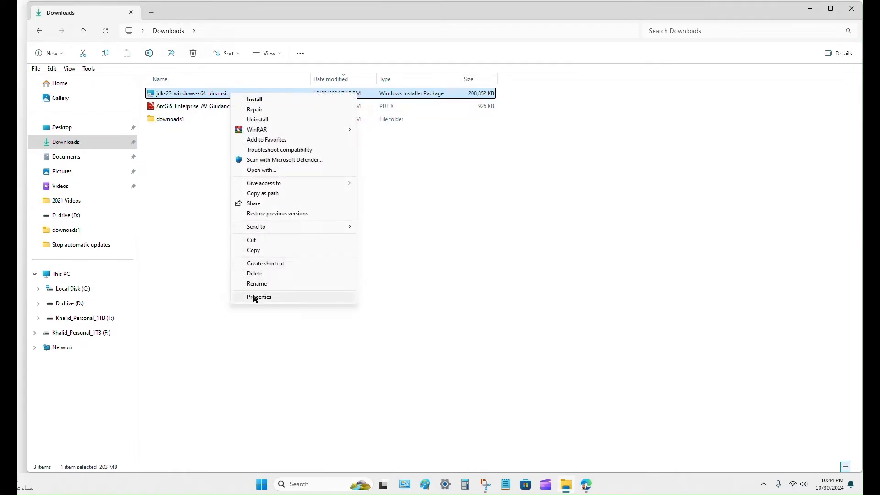
{"action": "left_click", "coordinate": [259, 296]}
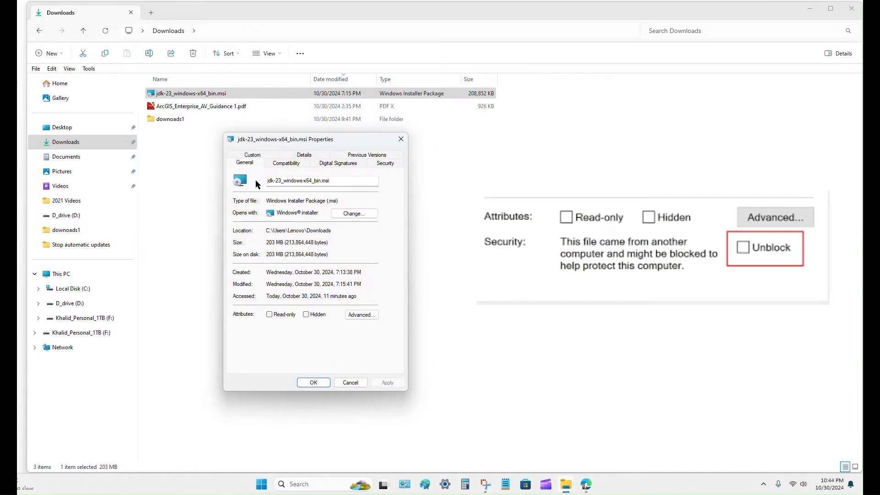
{"action": "mouse_move", "coordinate": [371, 357]}
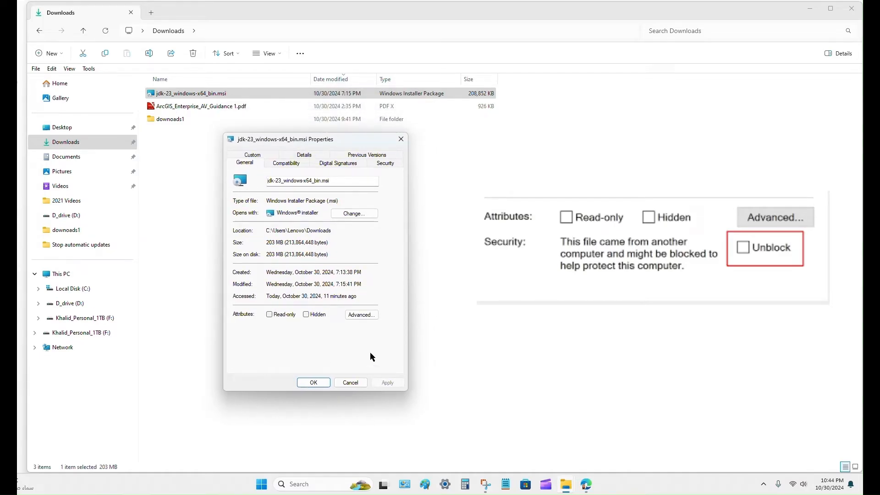
{"action": "mouse_move", "coordinate": [381, 355]}
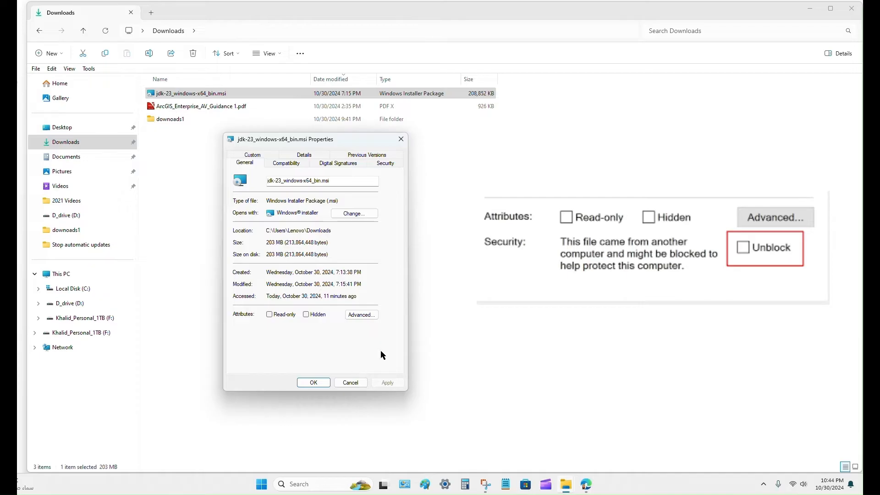
{"action": "mouse_move", "coordinate": [365, 343]}
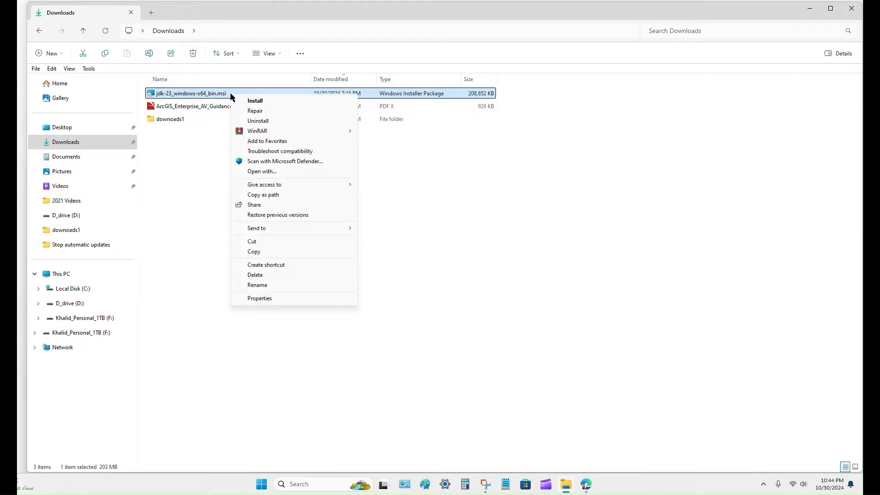
Install JDK 23.0.1 into the default C:\Program Files\Java\jdk-23 folder and close setup
{"action": "left_click", "coordinate": [258, 120]}
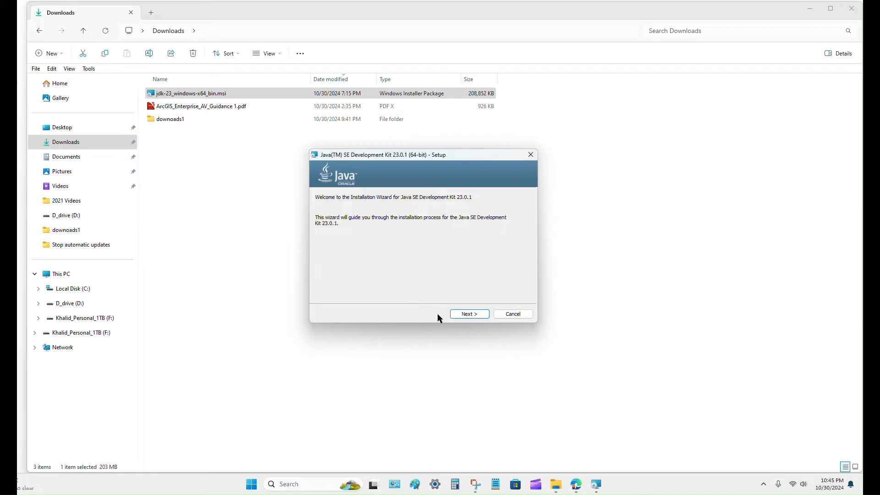
{"action": "left_click", "coordinate": [469, 313]}
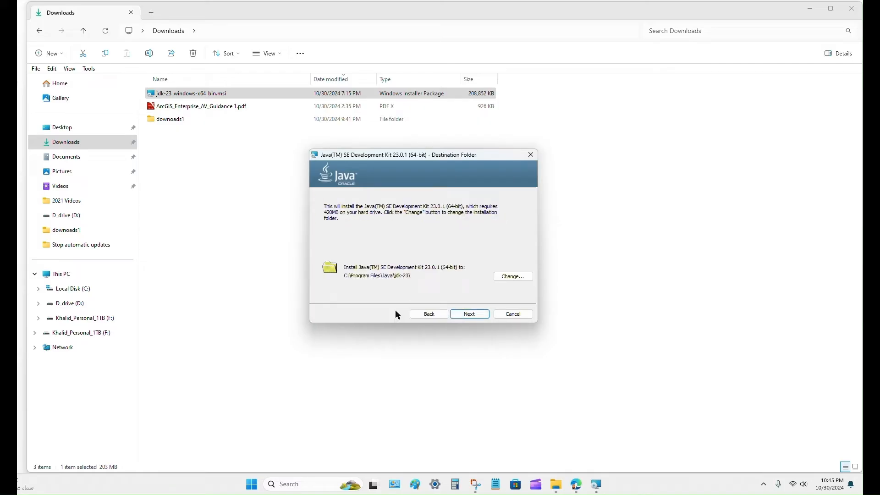
{"action": "mouse_move", "coordinate": [393, 285]}
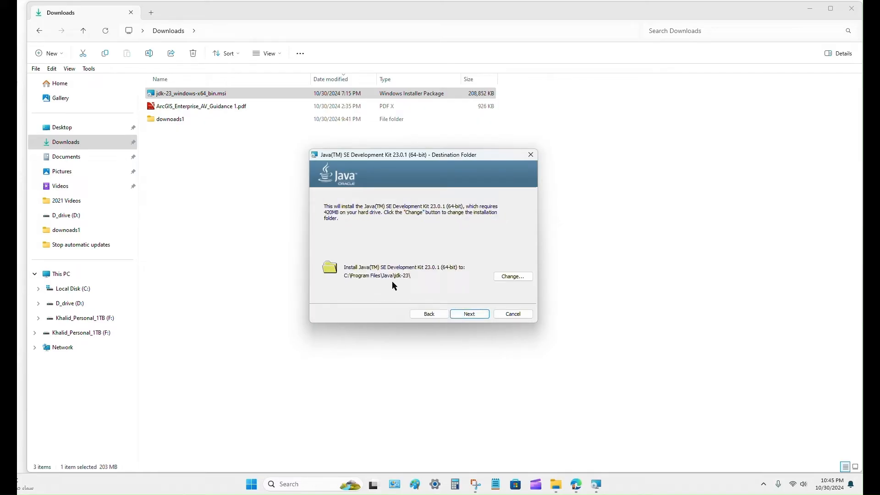
{"action": "mouse_move", "coordinate": [513, 276]}
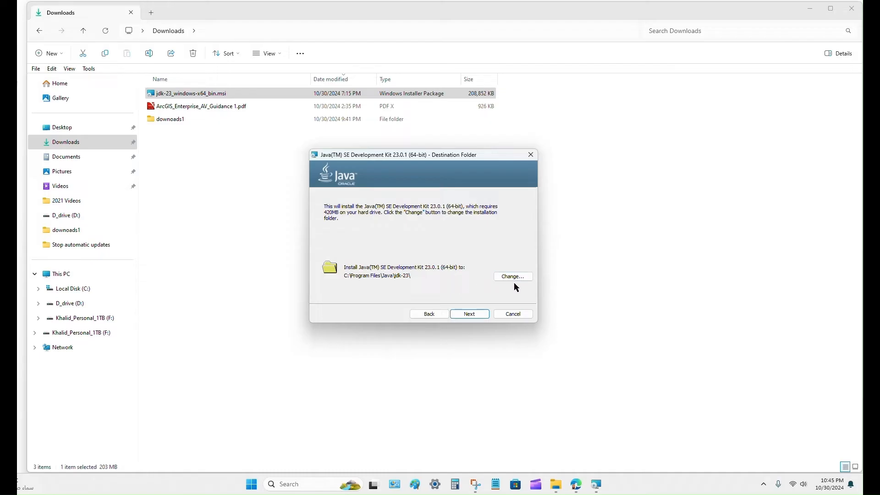
{"action": "mouse_move", "coordinate": [367, 288]}
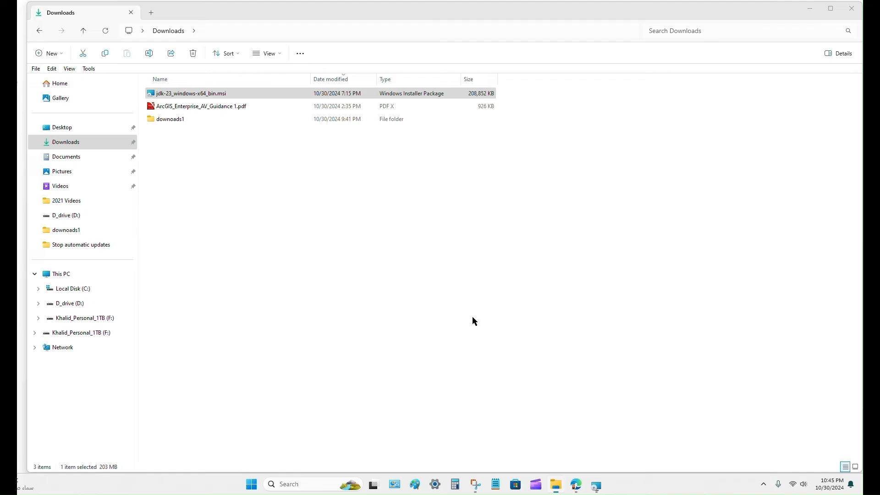
{"action": "double_click", "coordinate": [190, 93]}
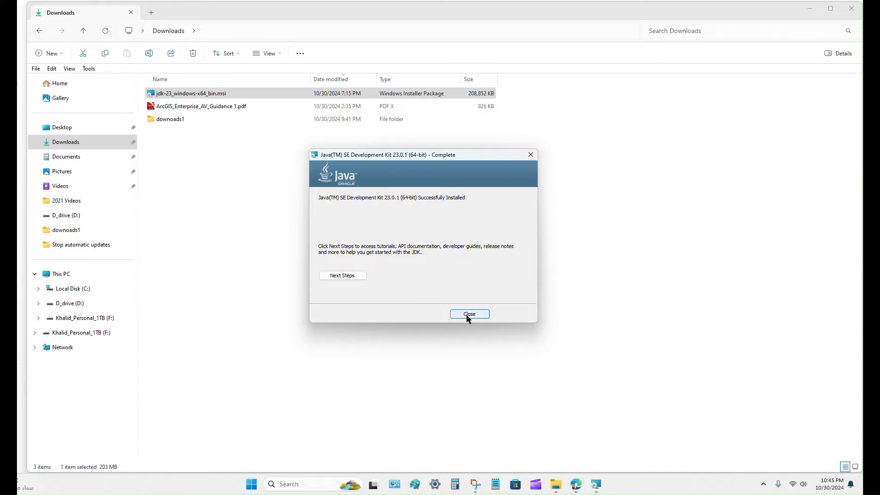
{"action": "left_click", "coordinate": [470, 314]}
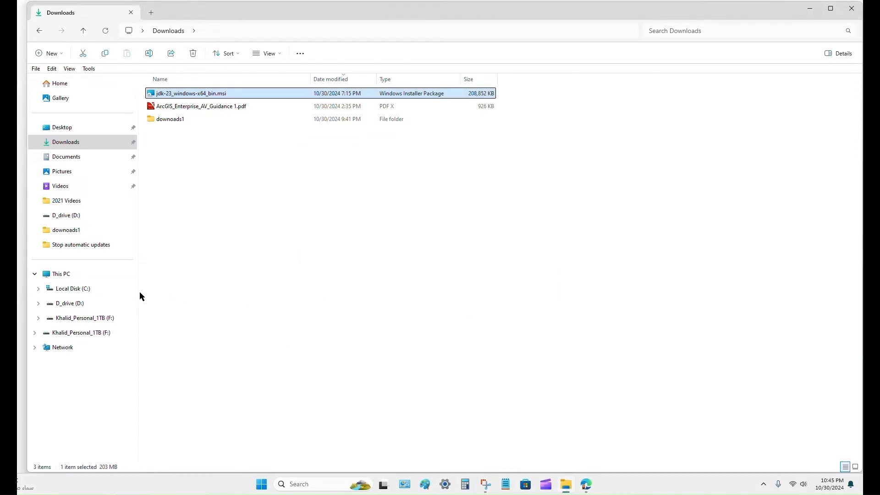
Browse from Local Disk (C:) through Program Files\Java\jdk-23 into its bin folder
{"action": "left_click", "coordinate": [72, 289]}
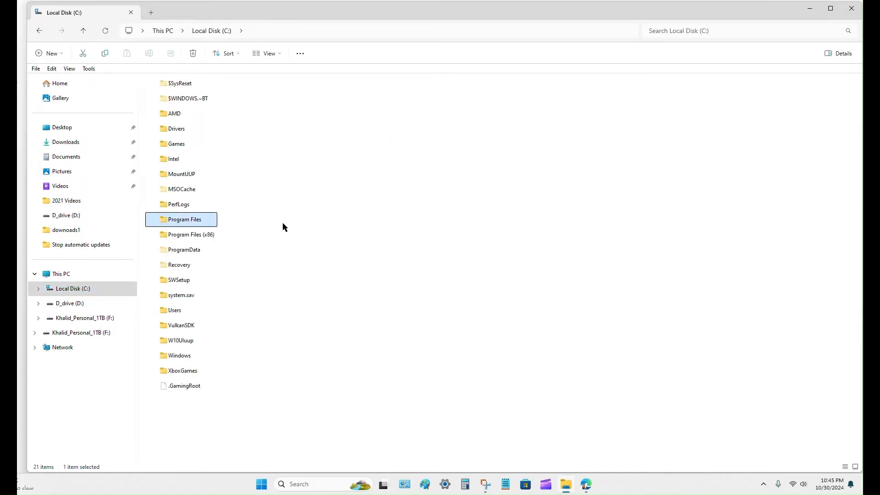
{"action": "left_click", "coordinate": [72, 288]}
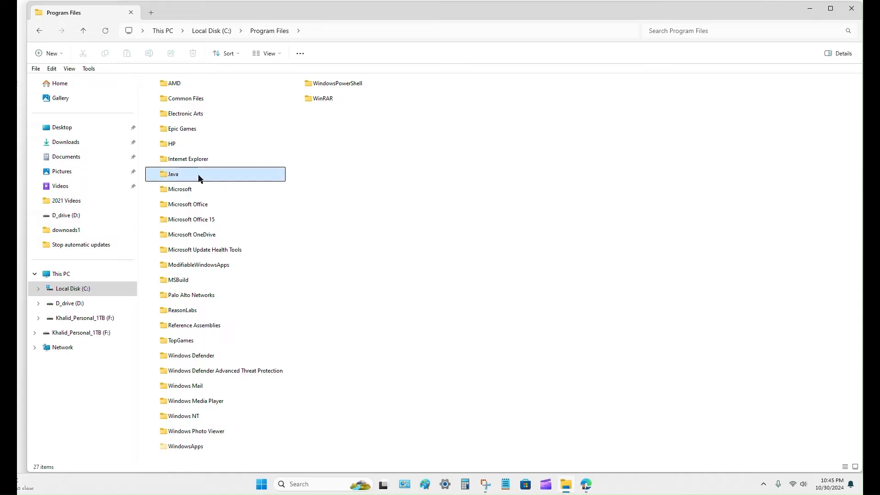
{"action": "double_click", "coordinate": [173, 174]}
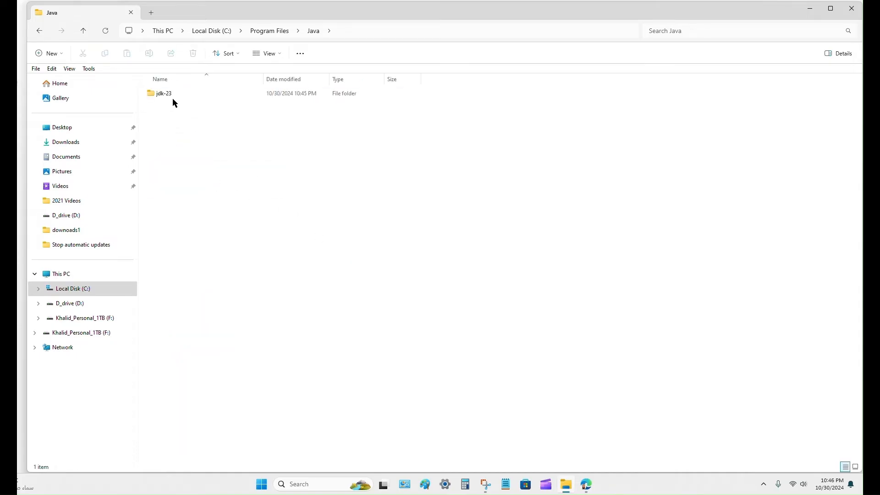
{"action": "double_click", "coordinate": [164, 93]}
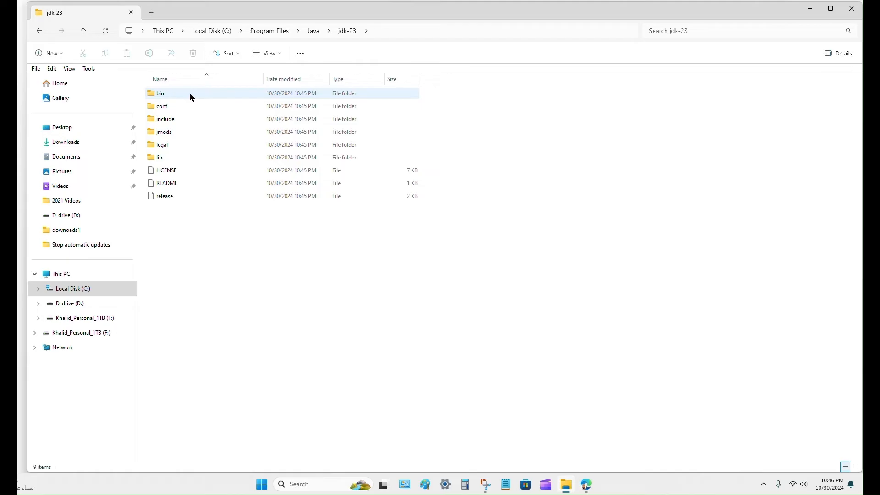
{"action": "double_click", "coordinate": [160, 93]}
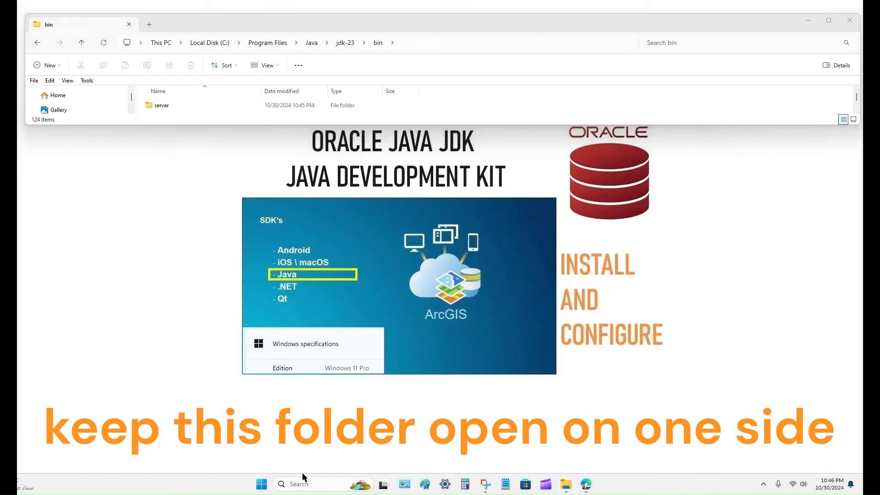
Search 'ENVIR', open Environment Variables, and select the system Path variable
{"action": "left_click", "coordinate": [303, 484]}
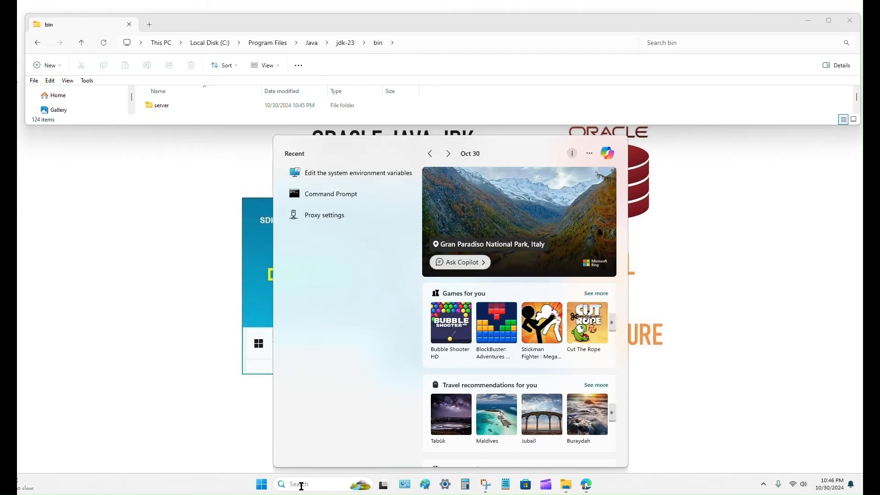
{"action": "type", "text": "ENVIR"}
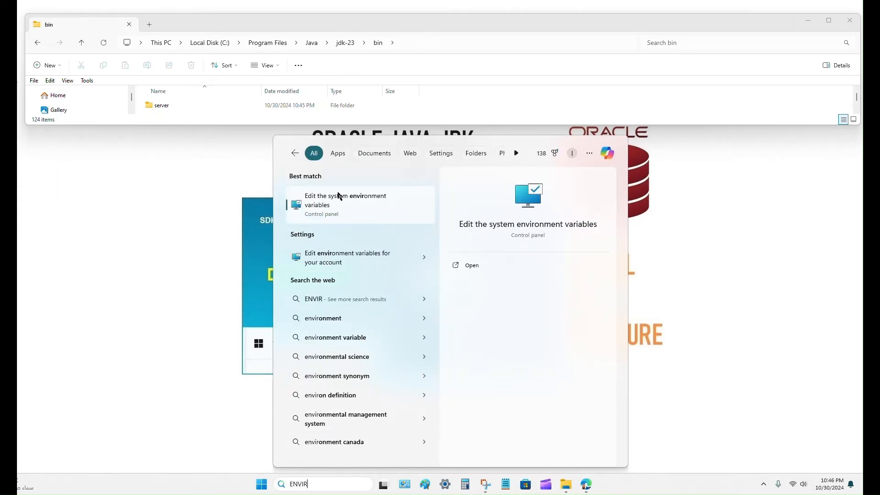
{"action": "mouse_move", "coordinate": [342, 205]}
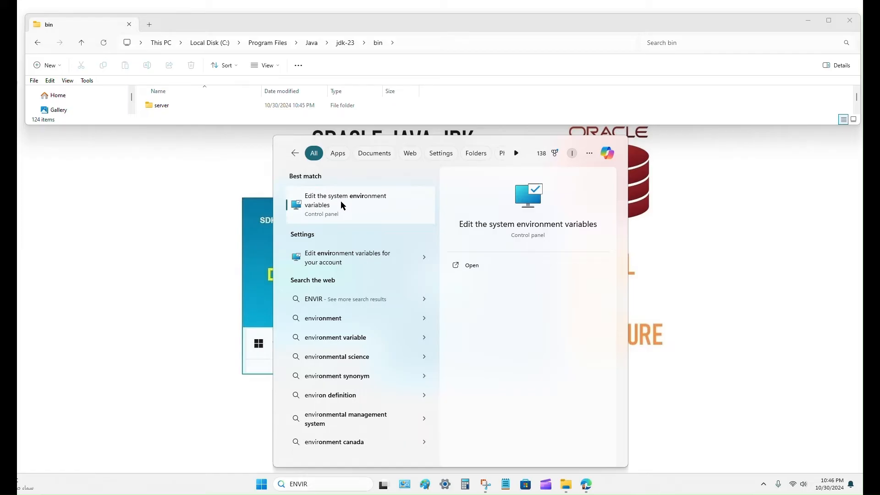
{"action": "left_click", "coordinate": [345, 201]}
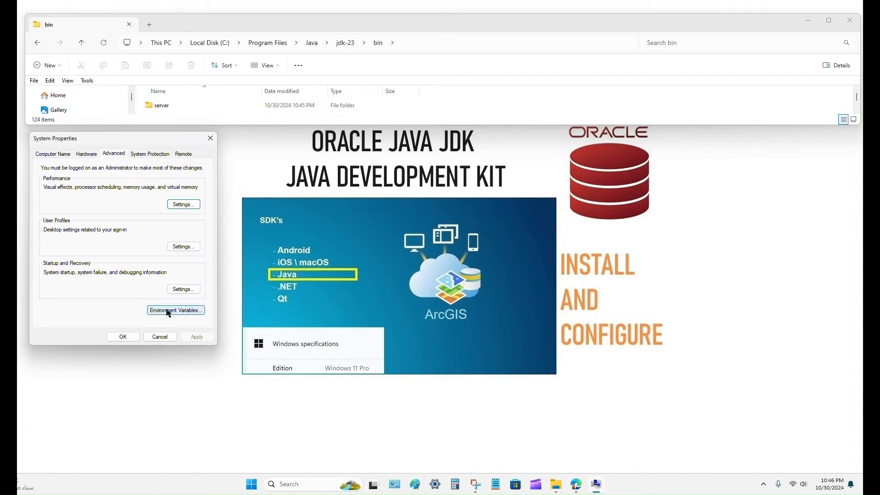
{"action": "left_click", "coordinate": [175, 310]}
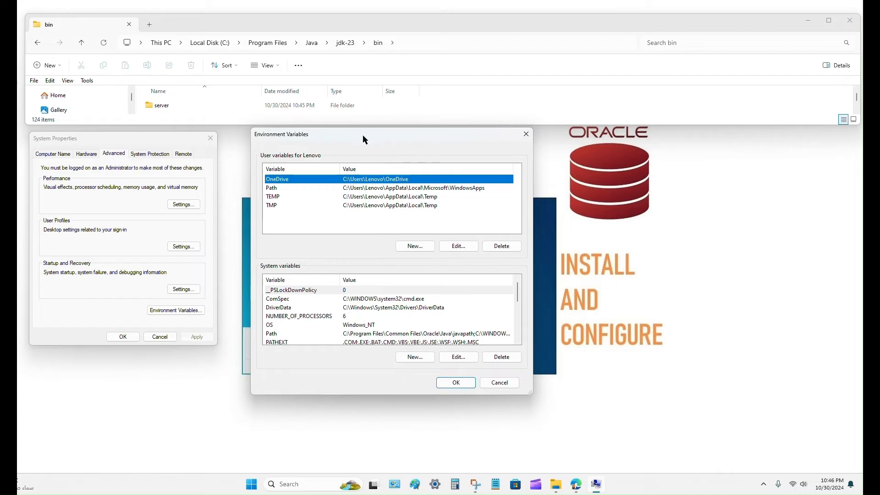
{"action": "mouse_move", "coordinate": [280, 273]}
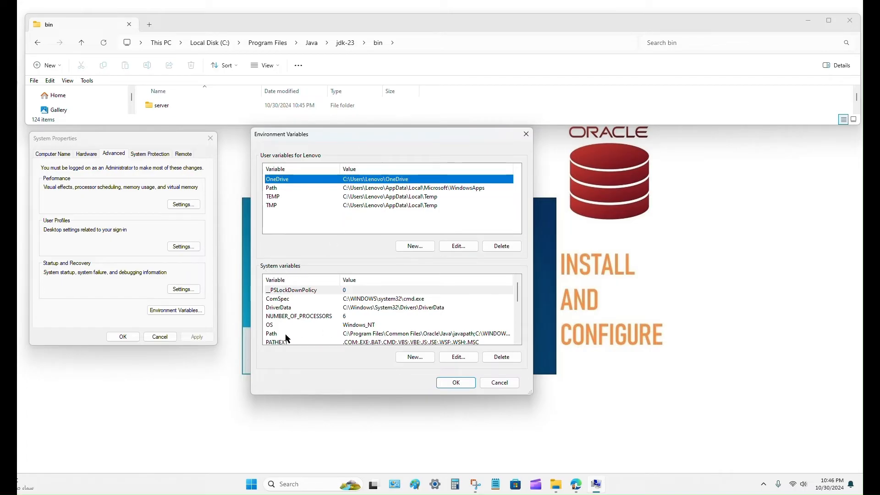
{"action": "left_click", "coordinate": [271, 333]}
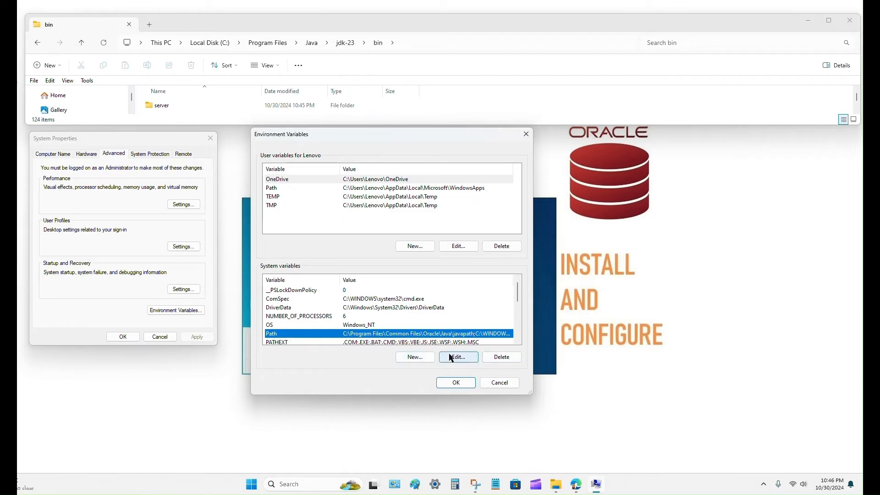
Add a new Path entry containing the pasted jdk-23\bin folder path
{"action": "left_click", "coordinate": [458, 357]}
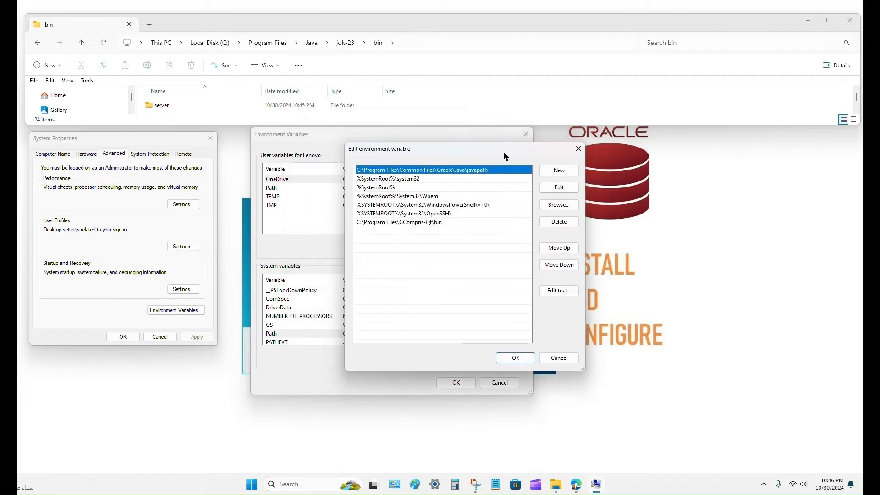
{"action": "right_click", "coordinate": [167, 43]}
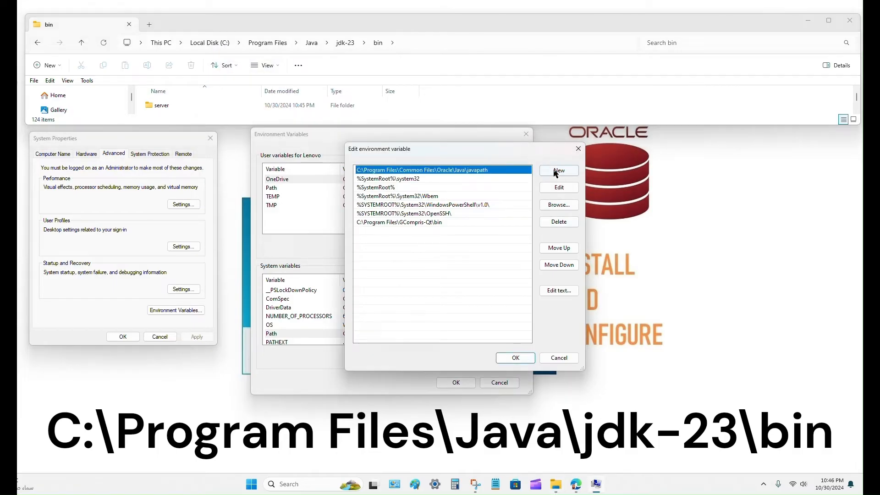
{"action": "left_click", "coordinate": [558, 170]}
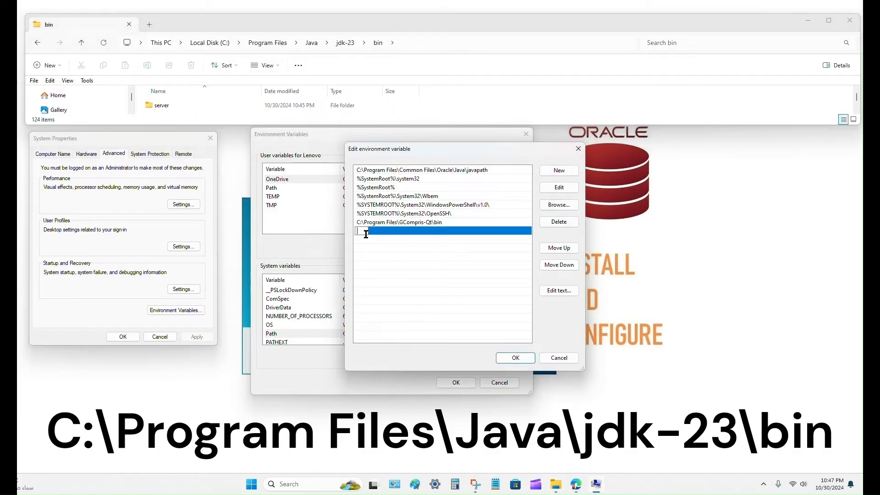
{"action": "right_click", "coordinate": [365, 231]}
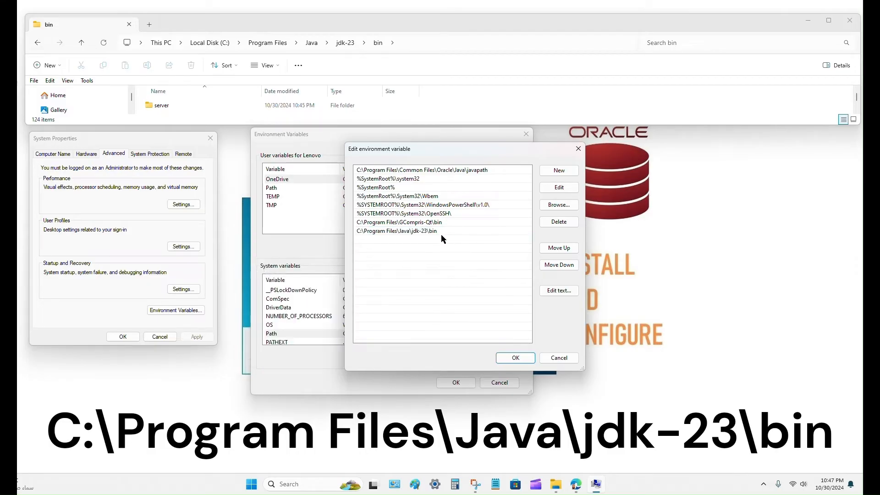
Move the jdk-23\bin entry to the top of Path and save the changes
{"action": "left_click", "coordinate": [396, 231]}
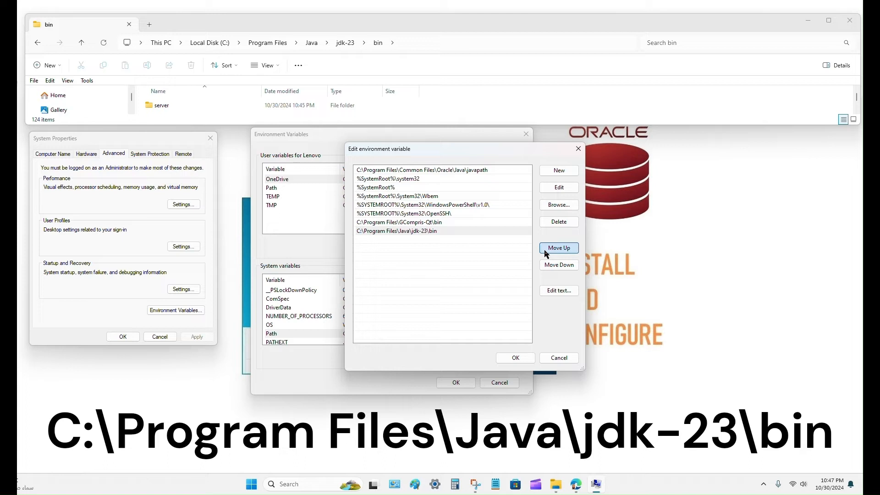
{"action": "left_click", "coordinate": [558, 248]}
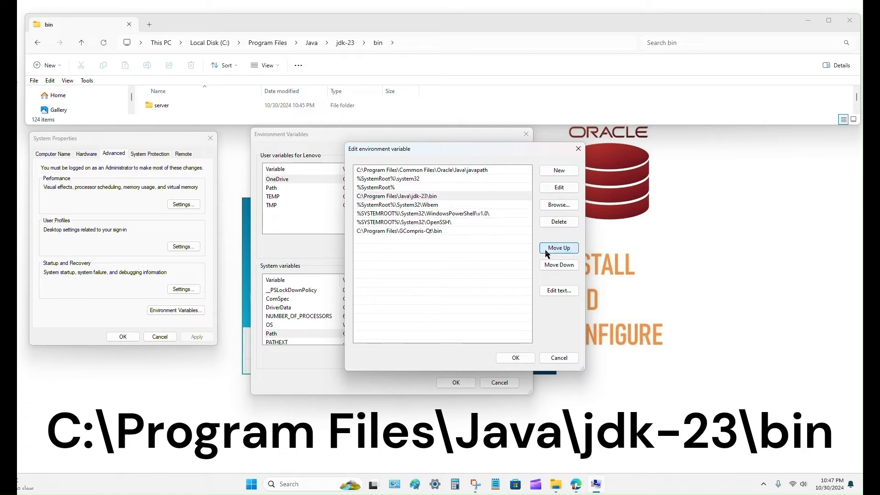
{"action": "left_click", "coordinate": [558, 248]}
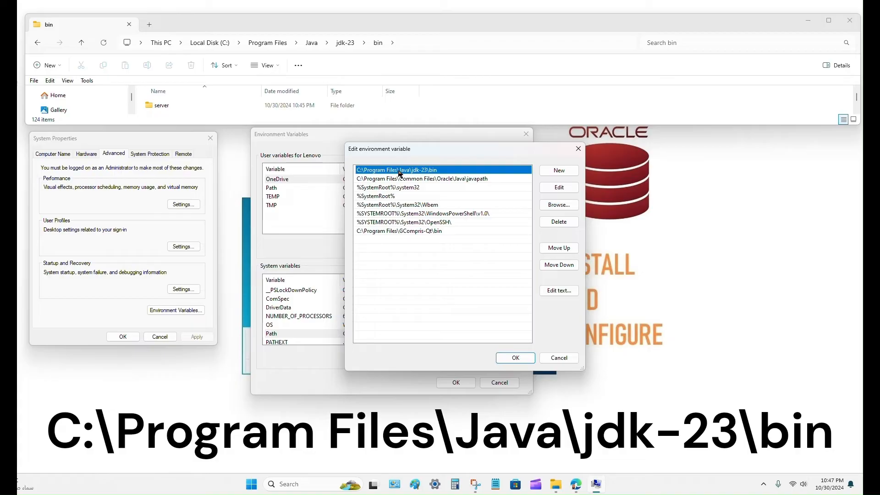
{"action": "left_click", "coordinate": [514, 357]}
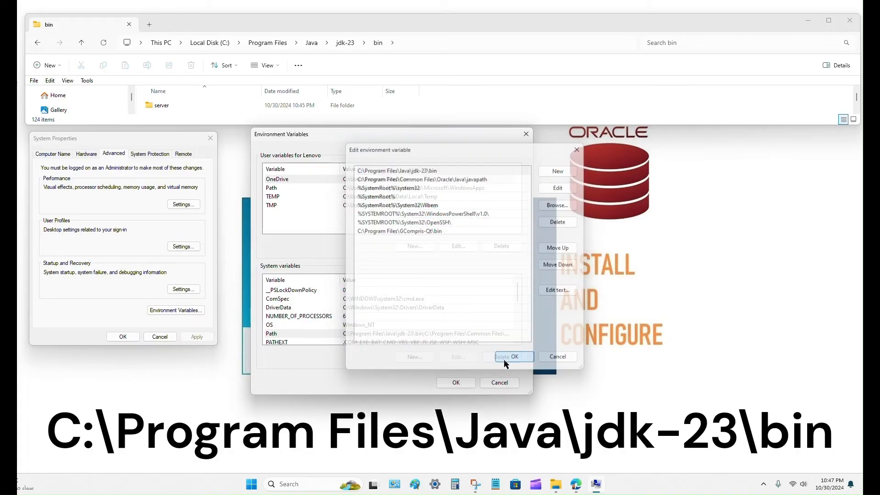
{"action": "left_click", "coordinate": [512, 357]}
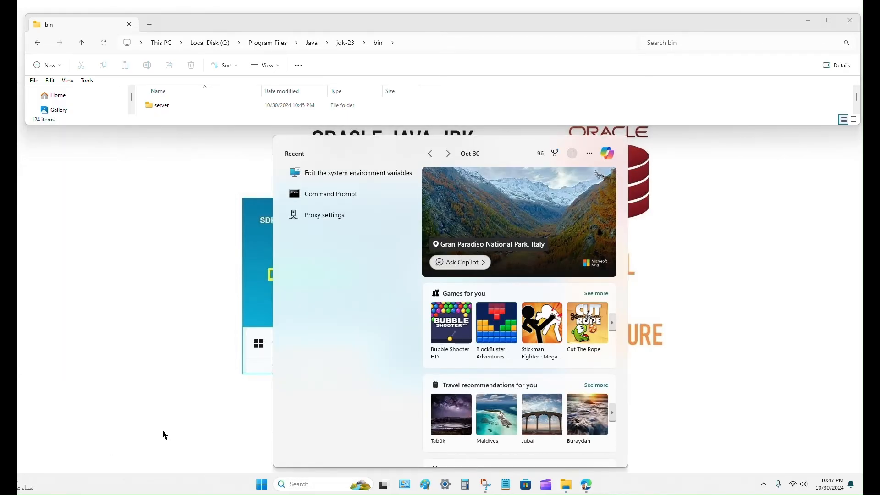
Search 'envir' and reopen Environment Variables through System Properties
{"action": "type", "text": "envir"}
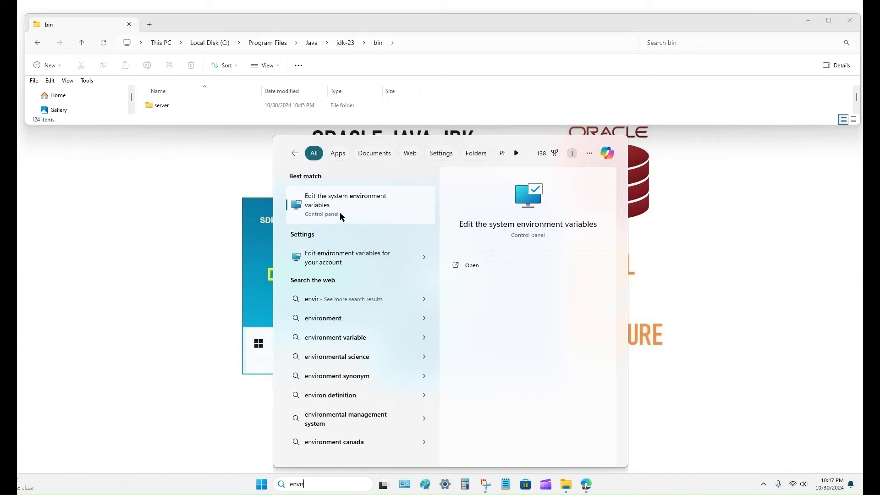
{"action": "left_click", "coordinate": [346, 200]}
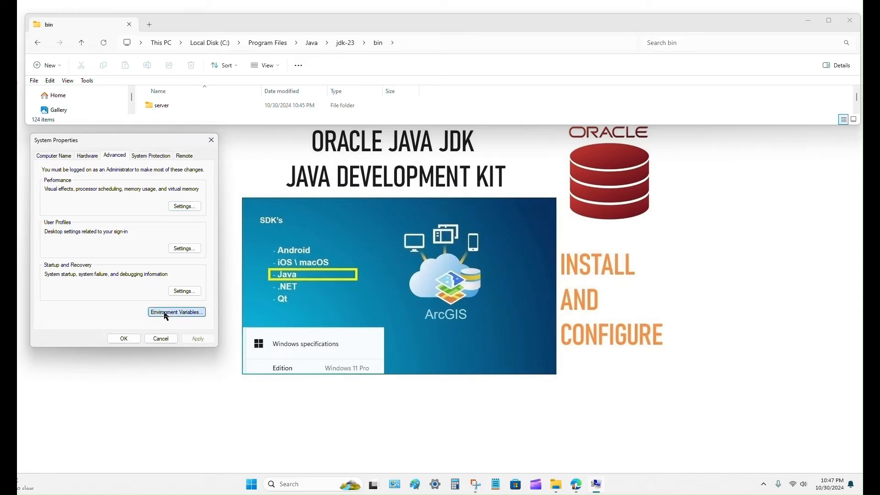
{"action": "left_click", "coordinate": [176, 313]}
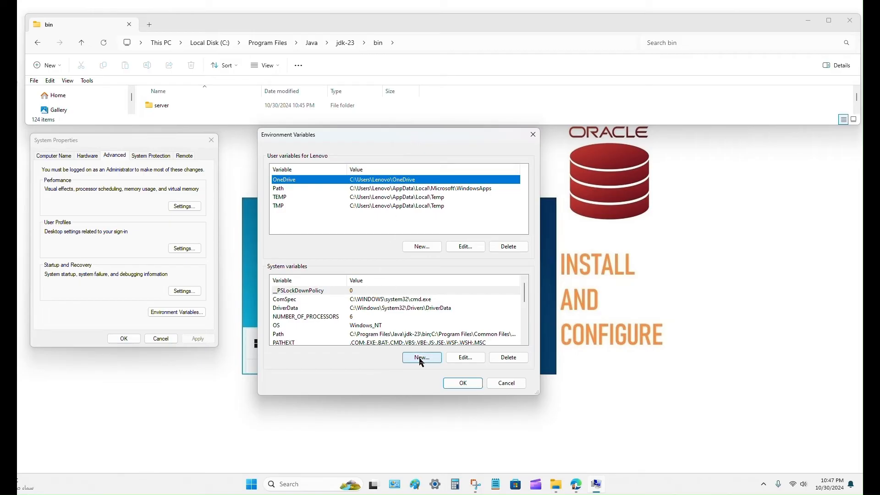
Start a new system variable named JAVA_HOME
{"action": "left_click", "coordinate": [420, 357]}
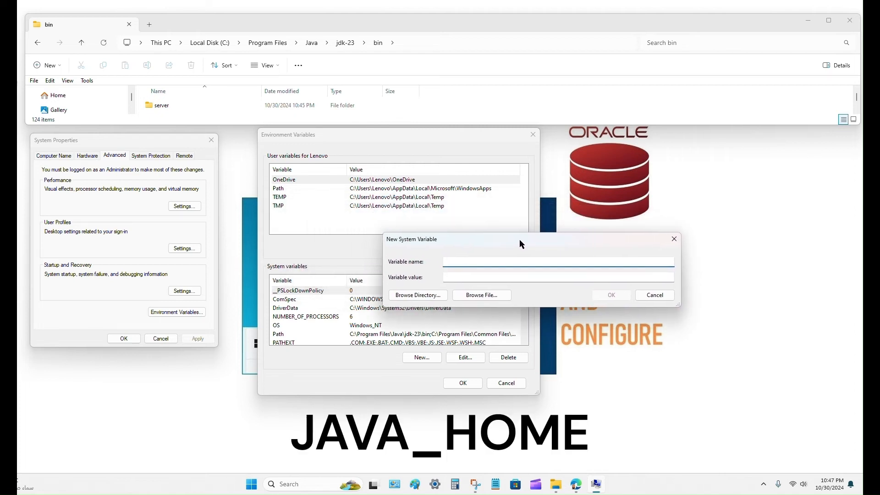
{"action": "type", "text": "JA"}
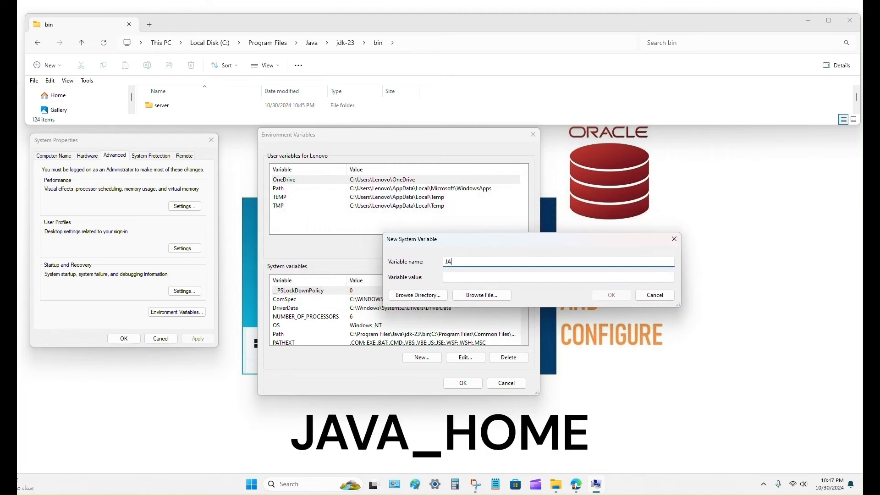
{"action": "type", "text": "VA_"}
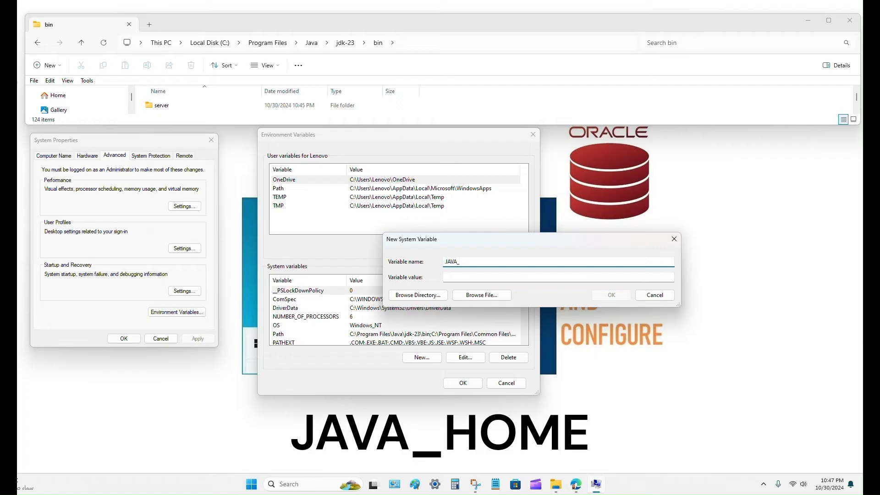
{"action": "type", "text": "HOME"}
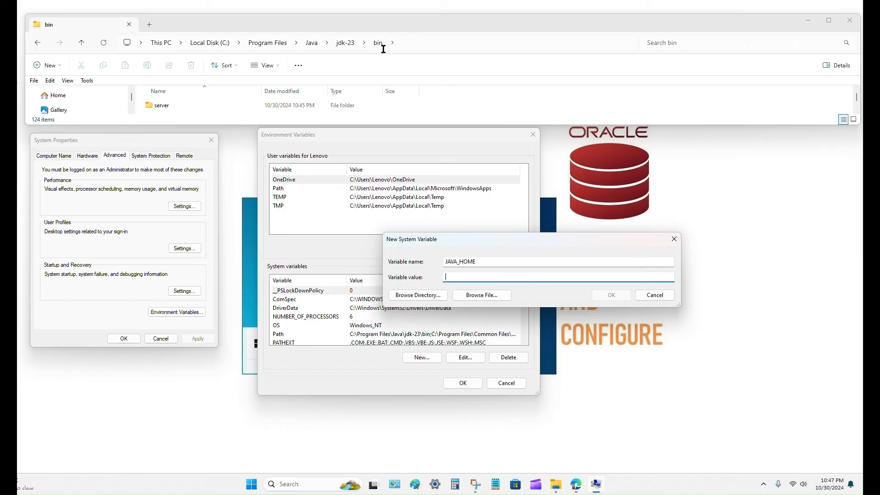
{"action": "mouse_move", "coordinate": [81, 42]}
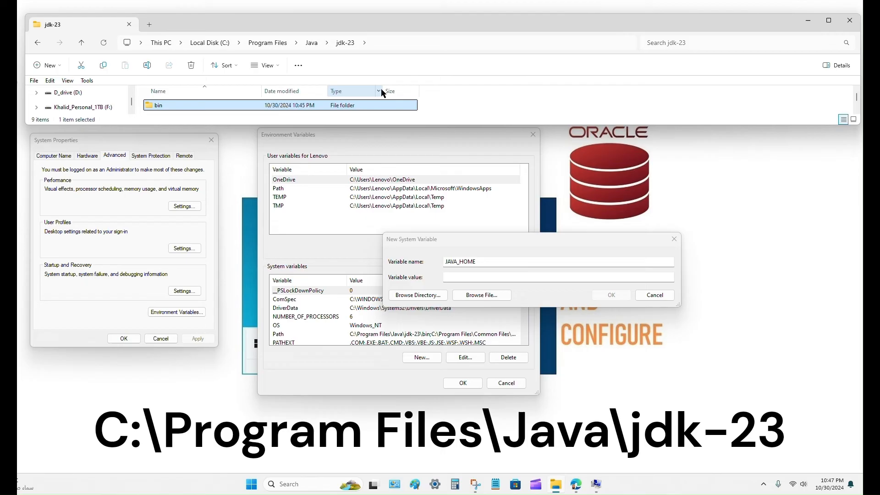
Set JAVA_HOME's value to C:\Program Files\Java\jdk-23 and save it
{"action": "right_click", "coordinate": [162, 42]}
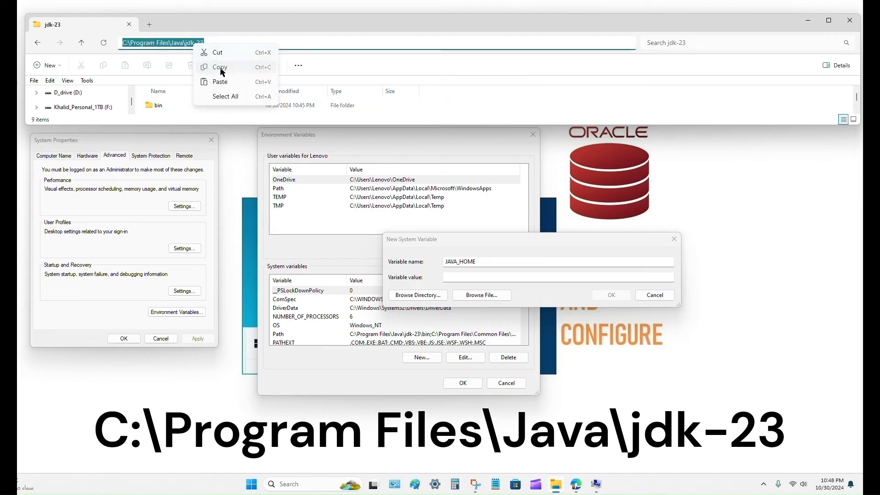
{"action": "left_click", "coordinate": [558, 277]}
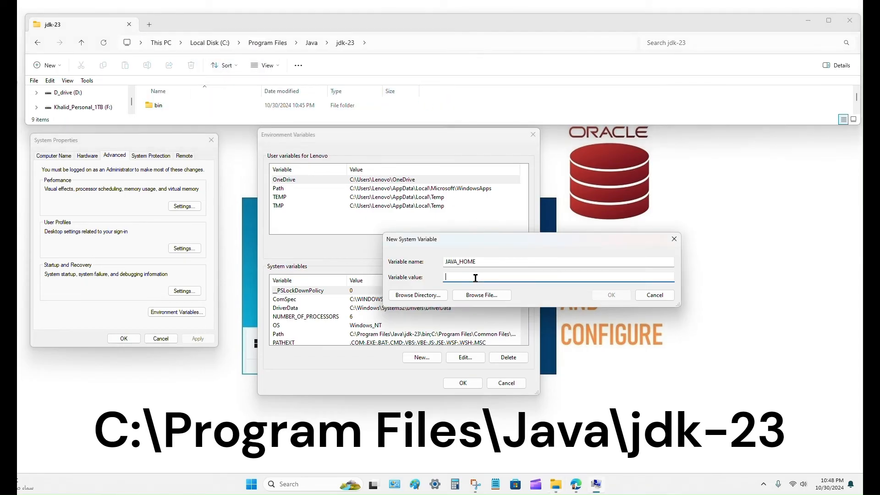
{"action": "type", "text": "C:\\Program Files\\Java\\jdk-23"}
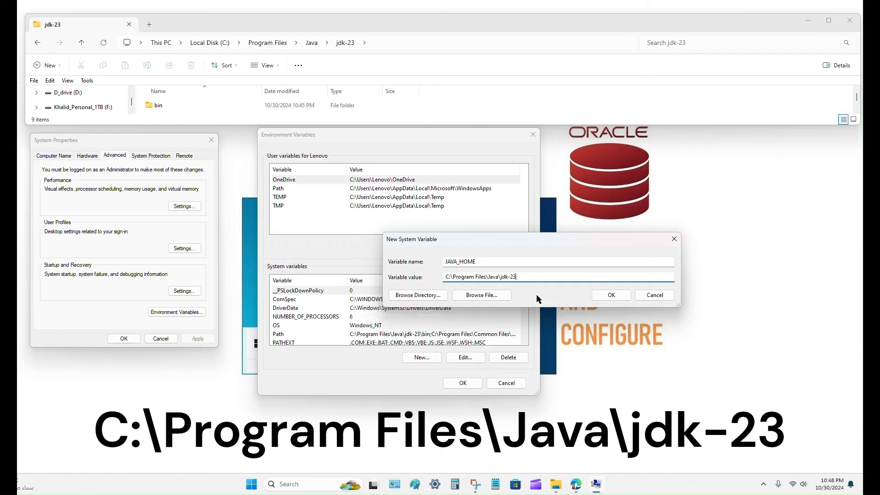
{"action": "mouse_move", "coordinate": [510, 288]}
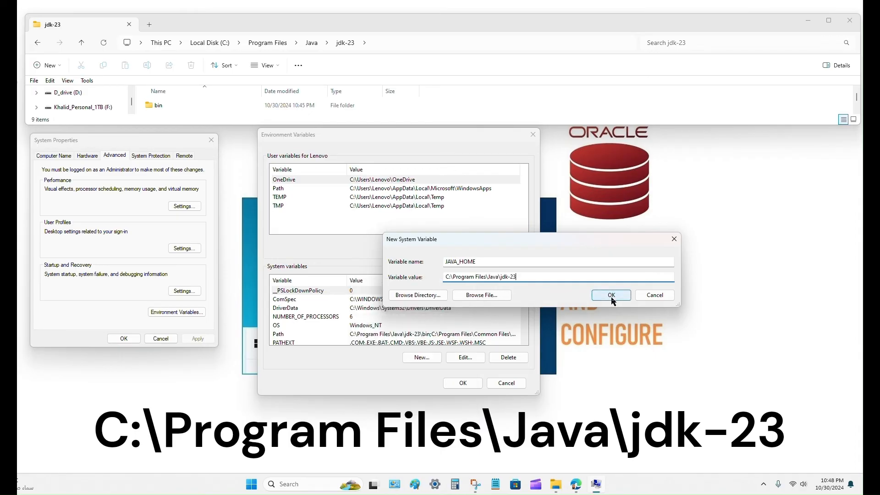
{"action": "left_click", "coordinate": [610, 296]}
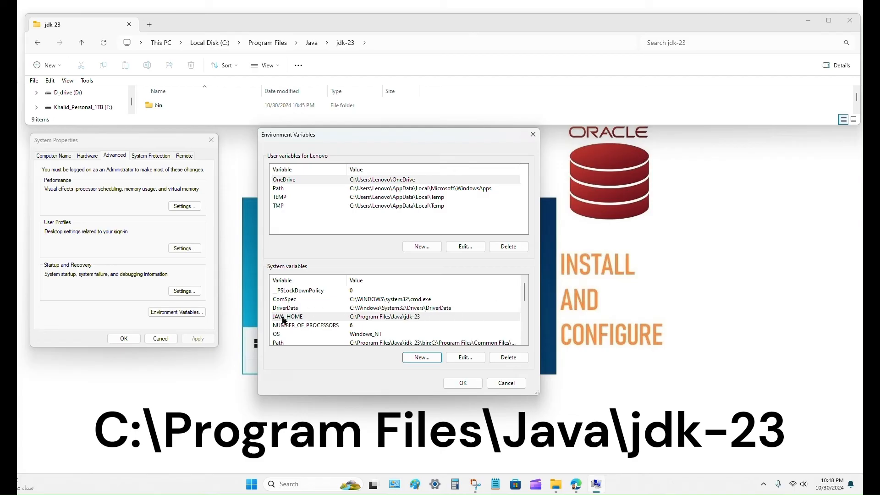
{"action": "left_click", "coordinate": [288, 317]}
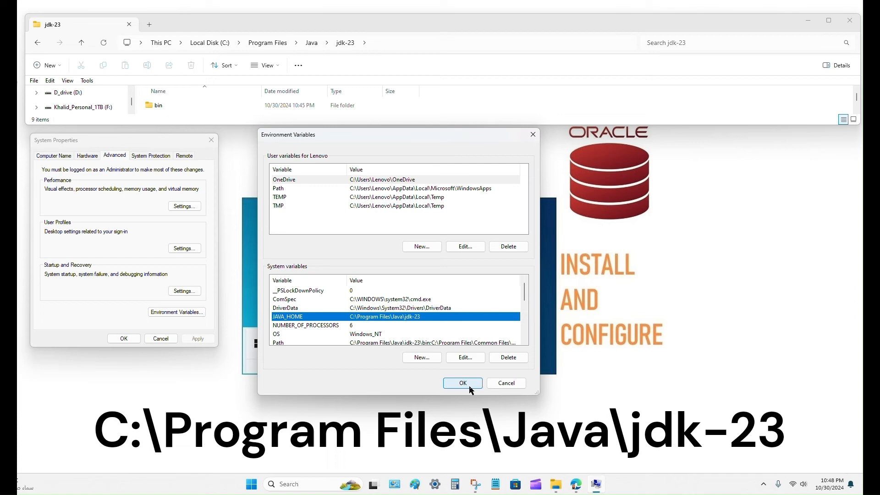
Confirm with OK in Environment Variables and then in System Properties
{"action": "left_click", "coordinate": [463, 383]}
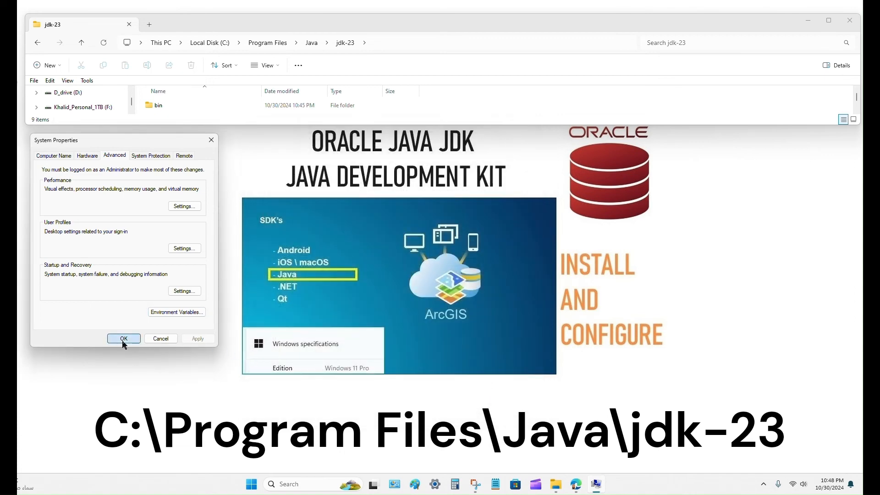
{"action": "left_click", "coordinate": [123, 338]}
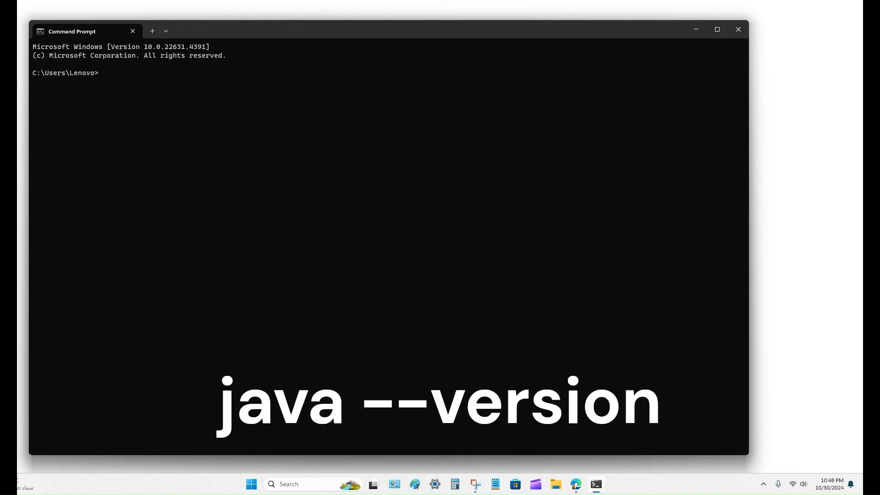
Run java --version, check it reports 23.0.1, then close Command Prompt
{"action": "type", "text": "ja"}
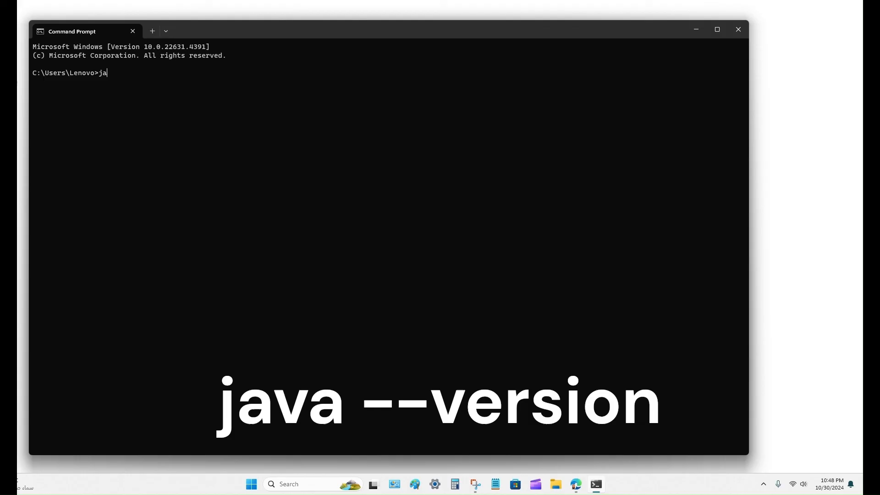
{"action": "type", "text": "va --version"}
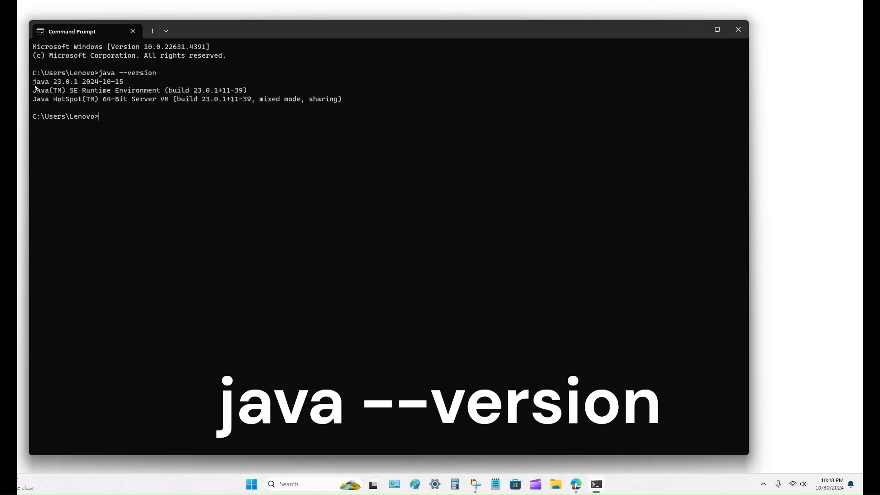
{"action": "double_click", "coordinate": [40, 81]}
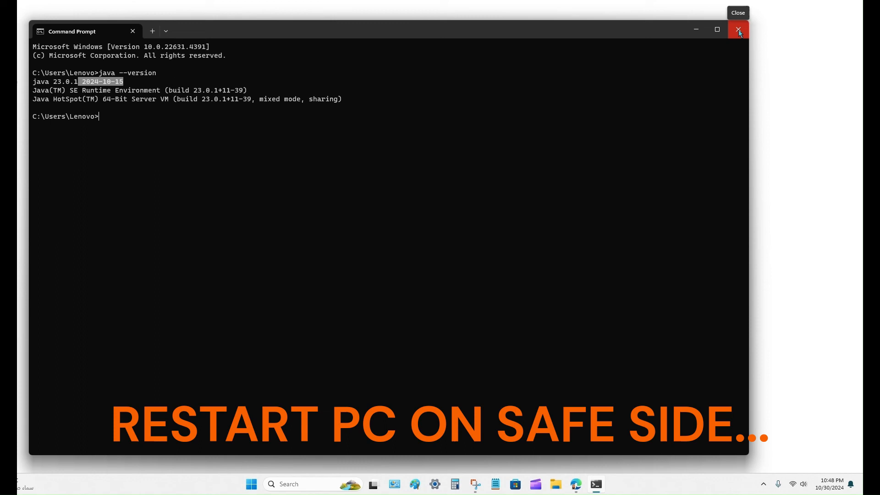
{"action": "left_click", "coordinate": [738, 30]}
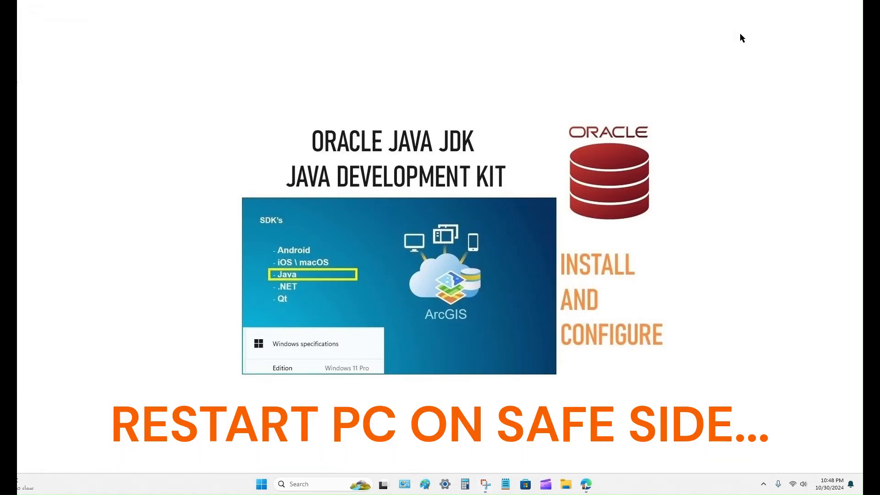